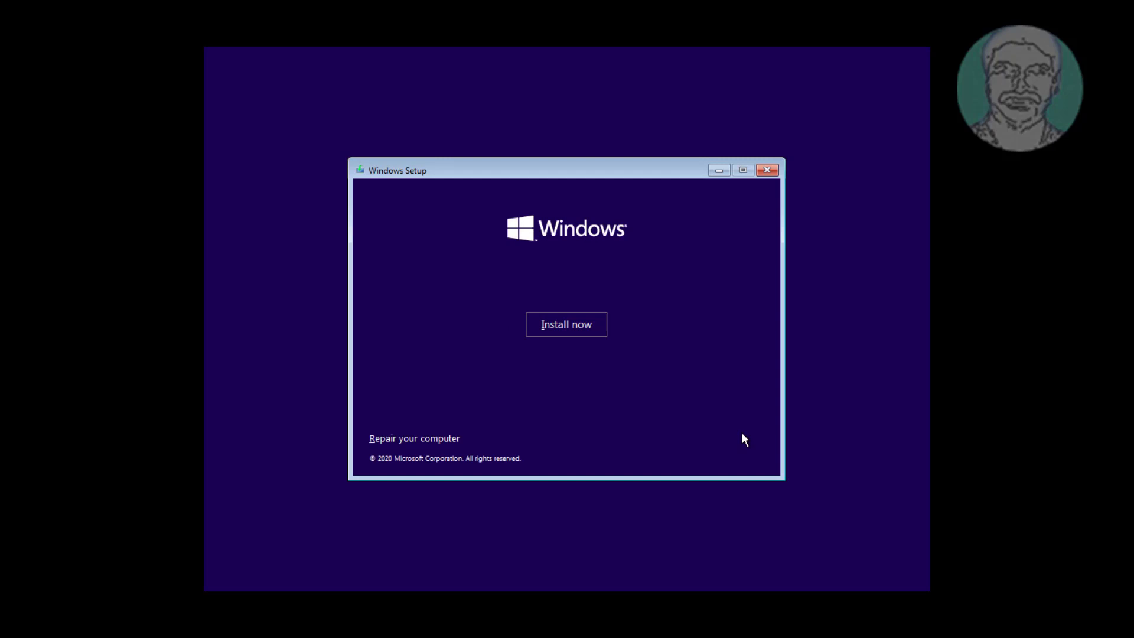
mouse_move(415, 438)
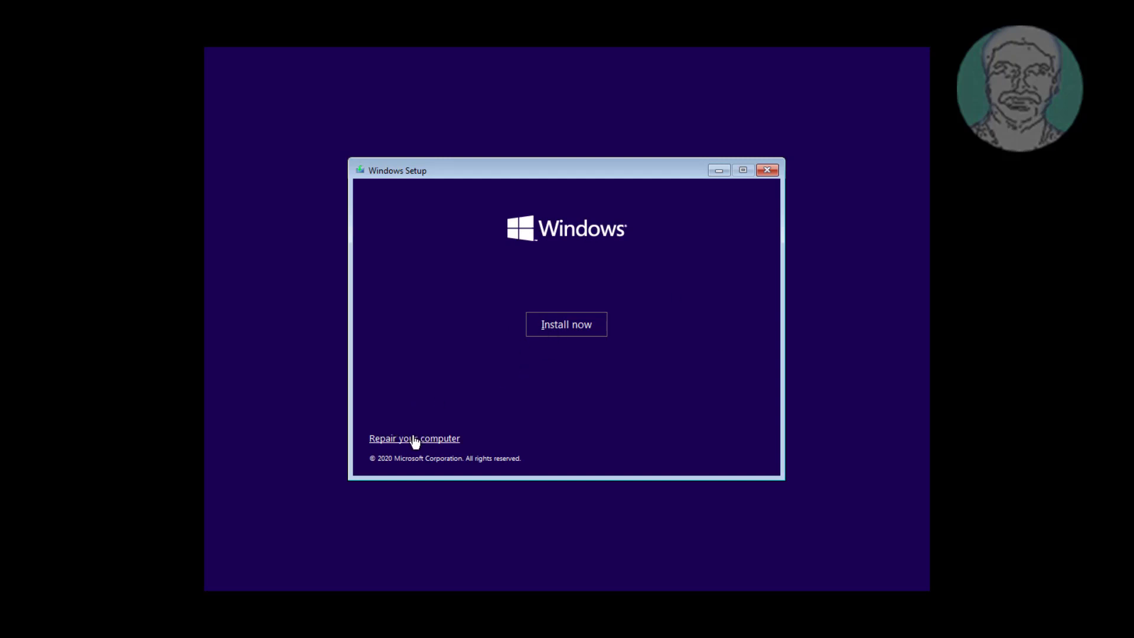
From Windows Setup's 'Repair your computer' options, open the administrator Command Prompt
click(414, 438)
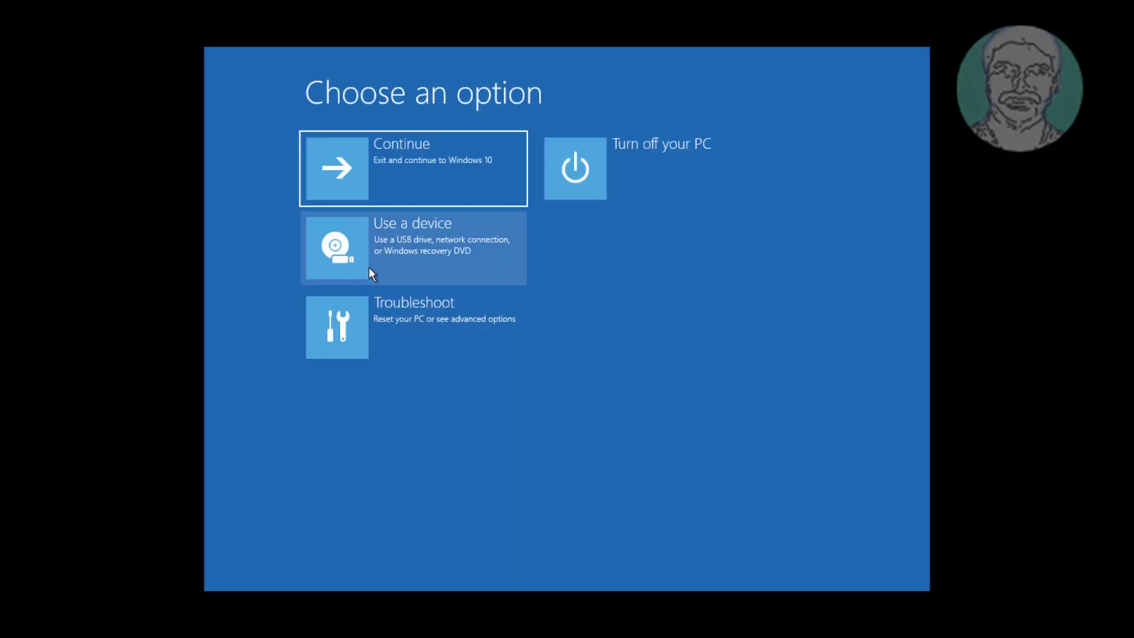
mouse_move(476, 327)
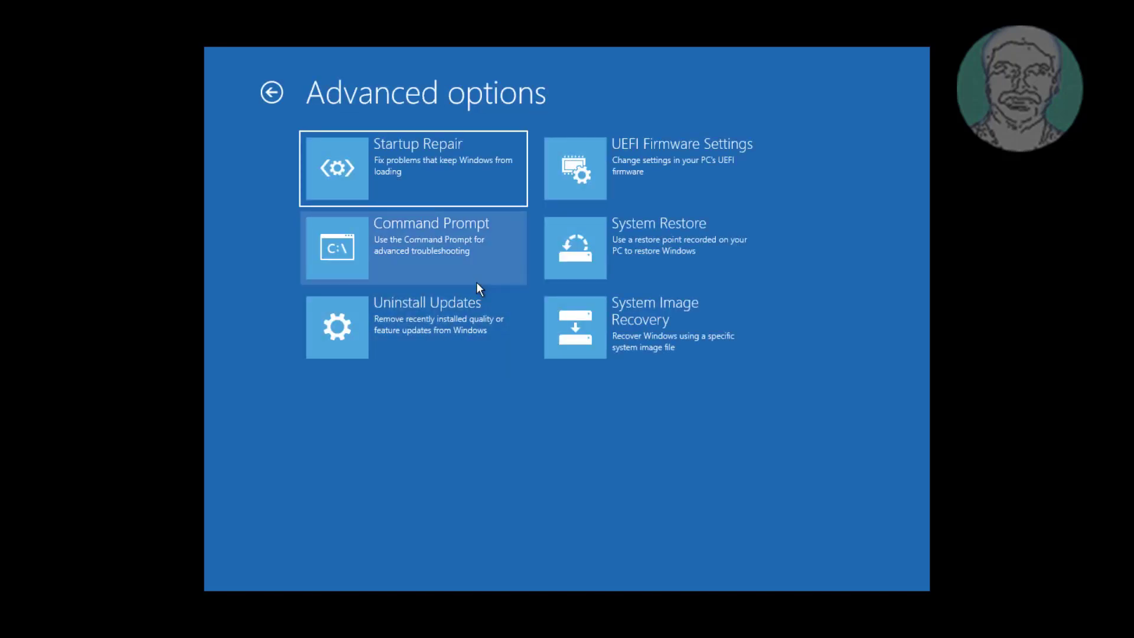
click(430, 248)
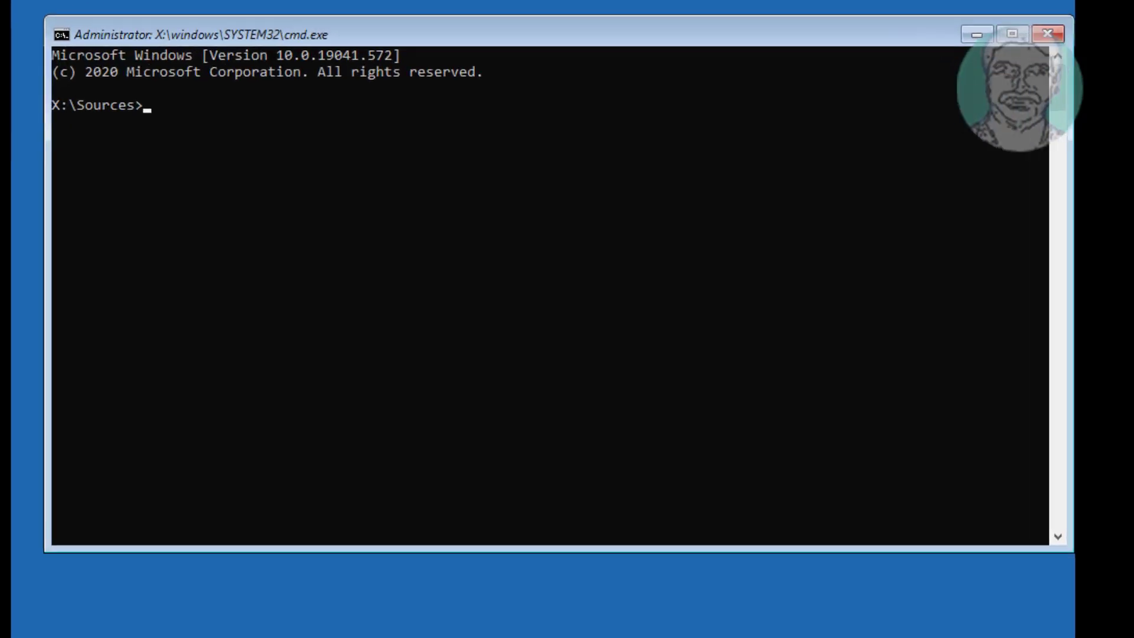
Start diskpart and list disks, highlighting the 150 GB GPT Disk 0
text(dis)
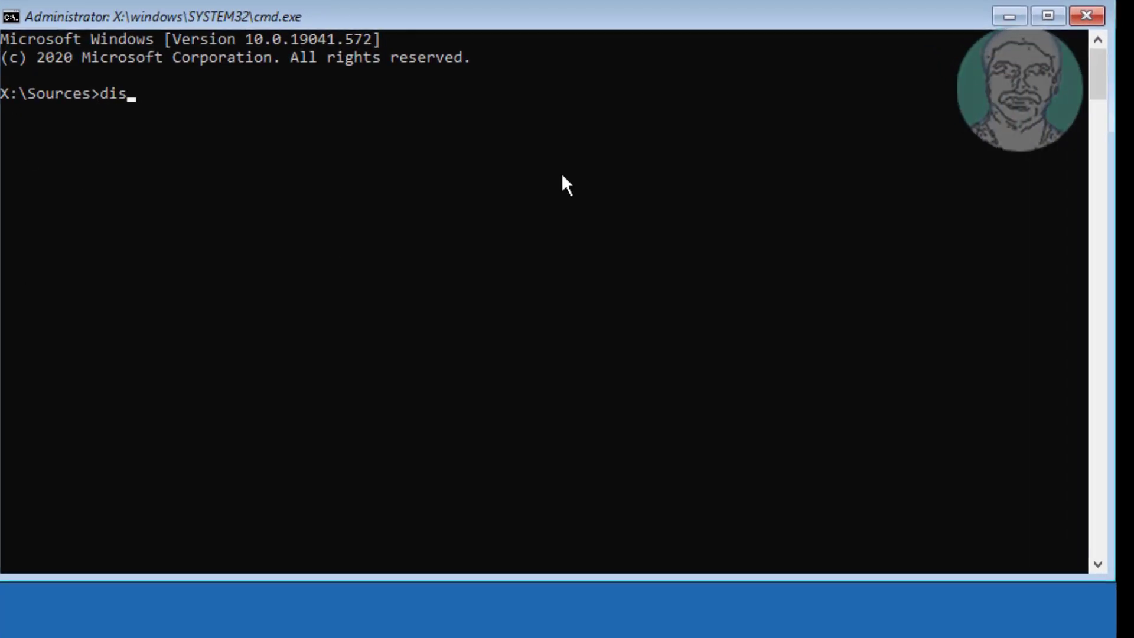
text(kpart)
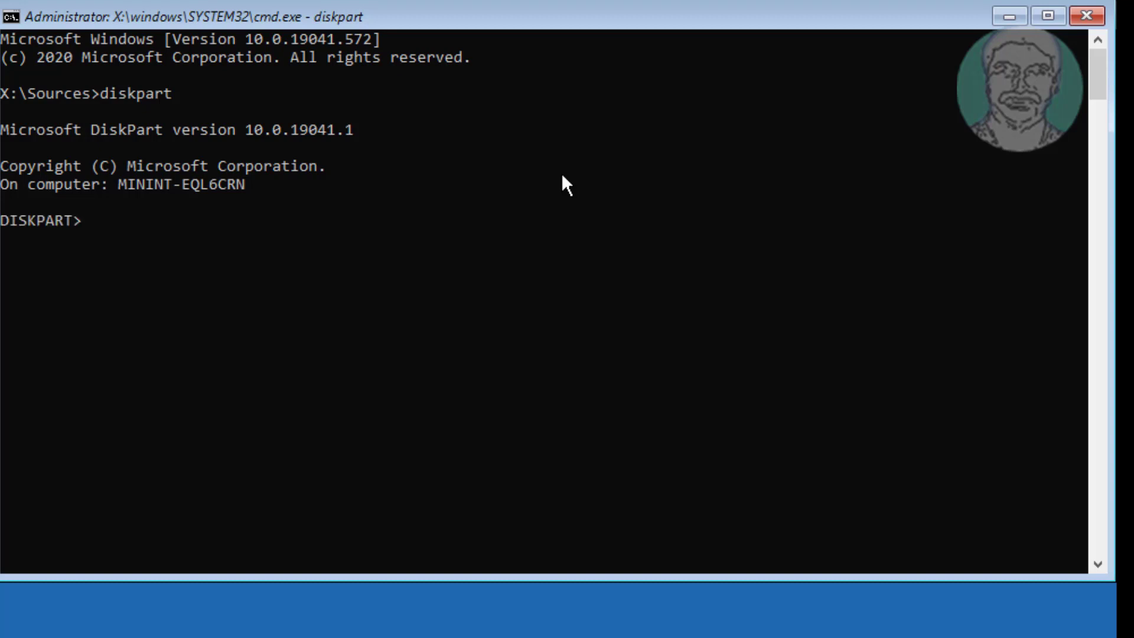
text(list disk)
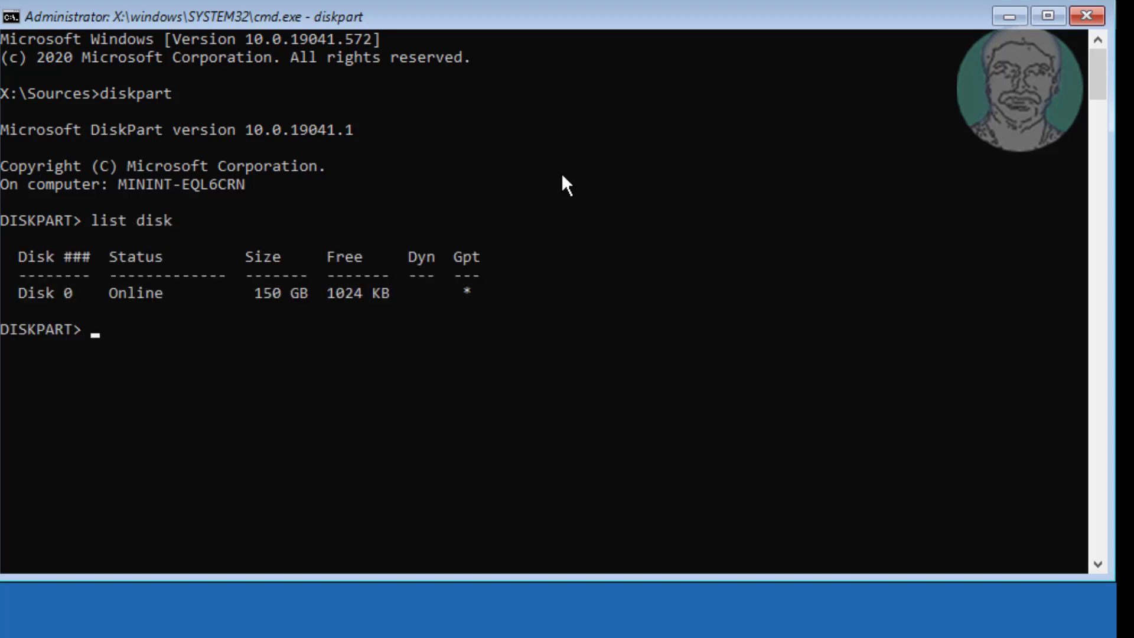
mouse_move(40, 298)
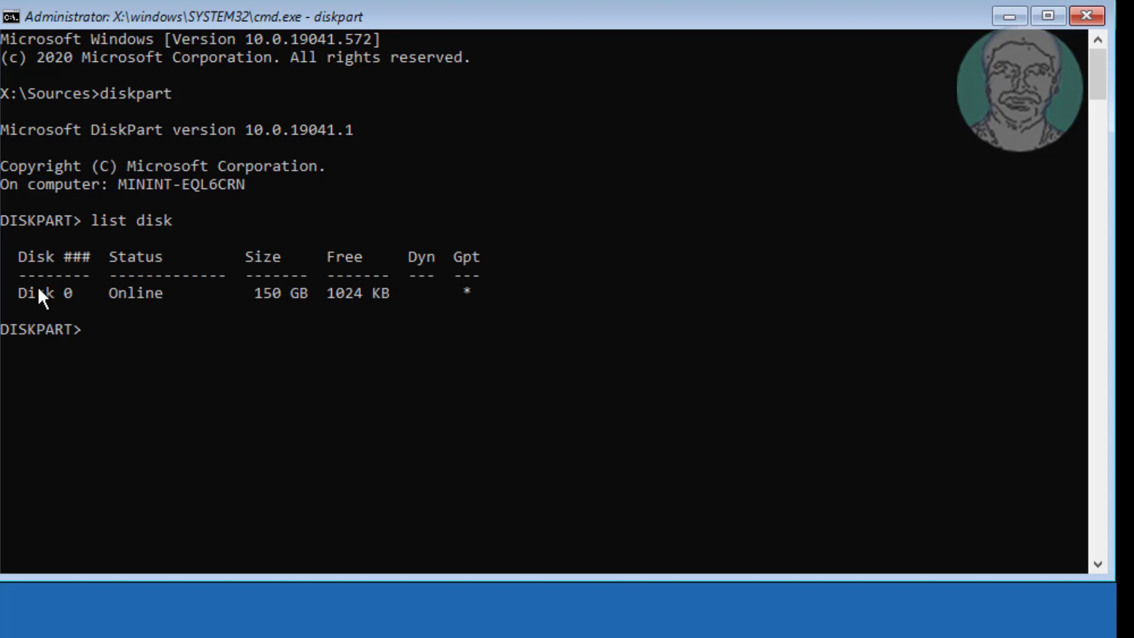
double_click(43, 292)
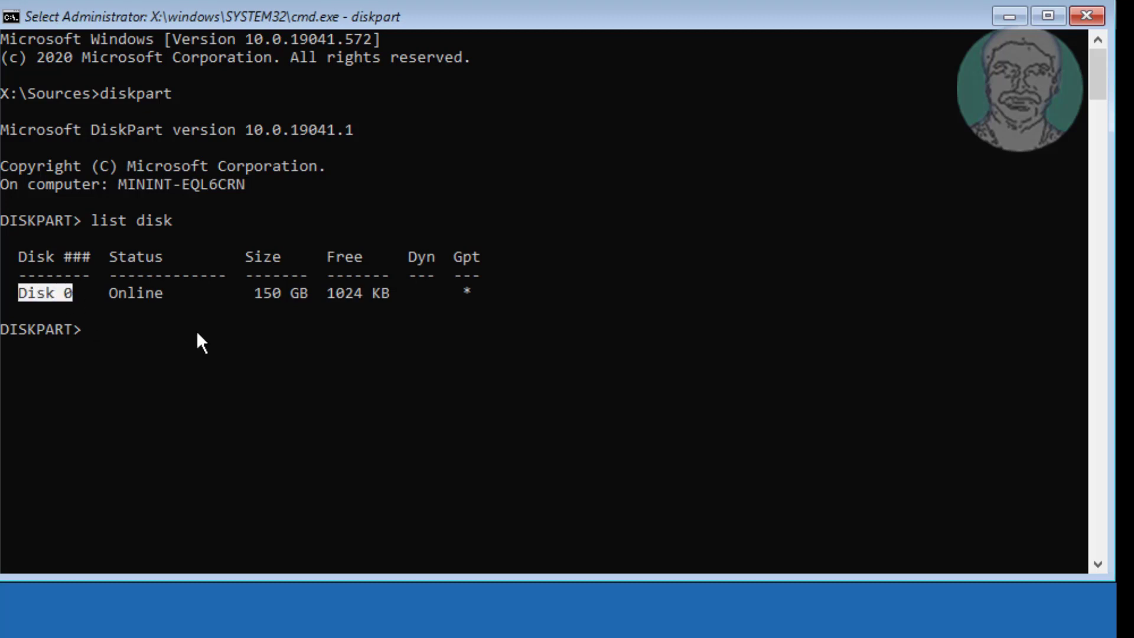
Select disk 0 and list its six partitions, including System, Reserved and Recovery
text(sel)
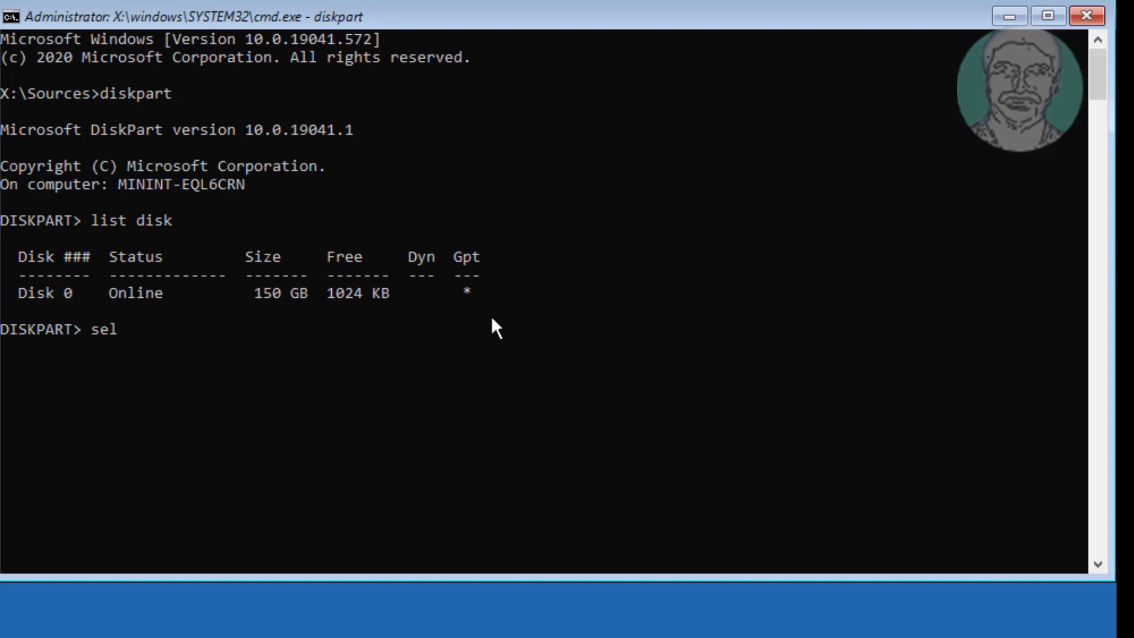
text(ect disk 0)
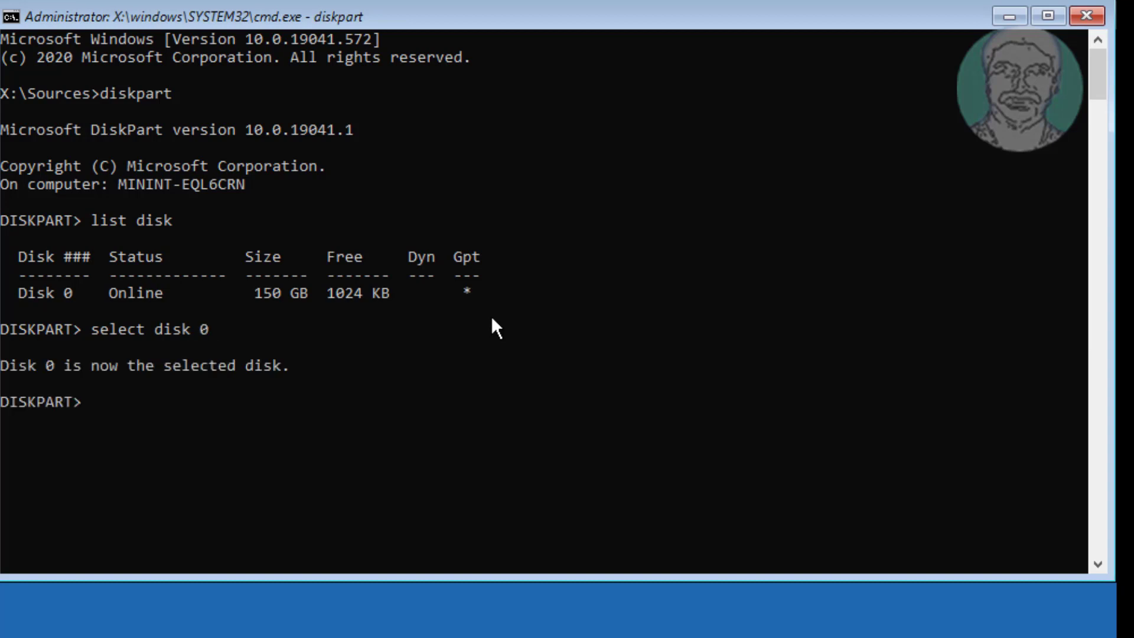
text(list pa)
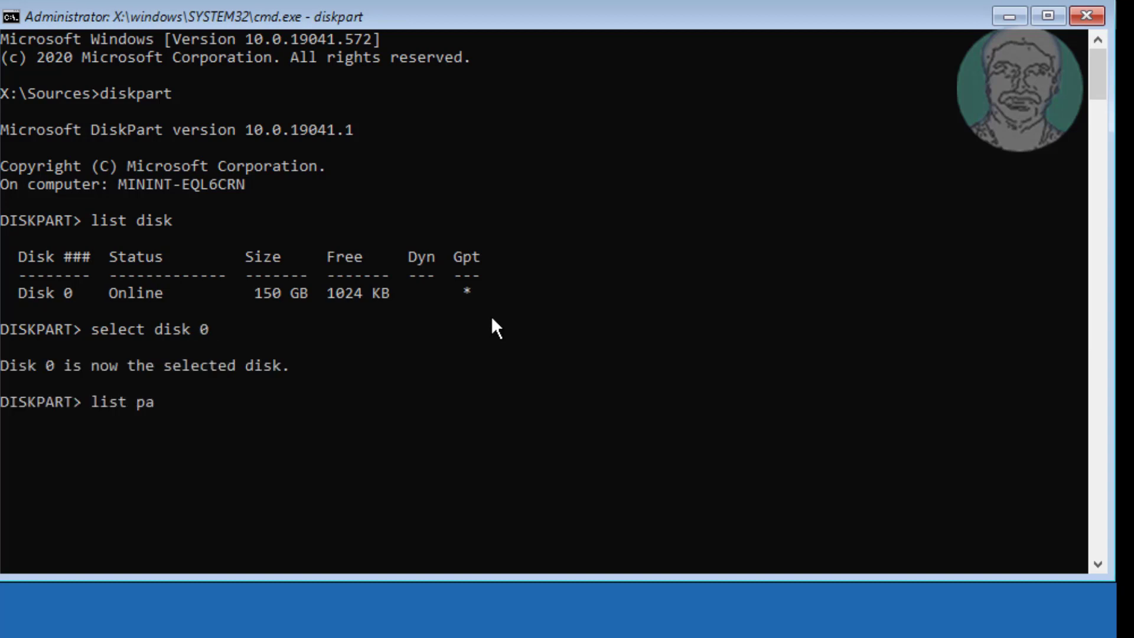
text(rtition)
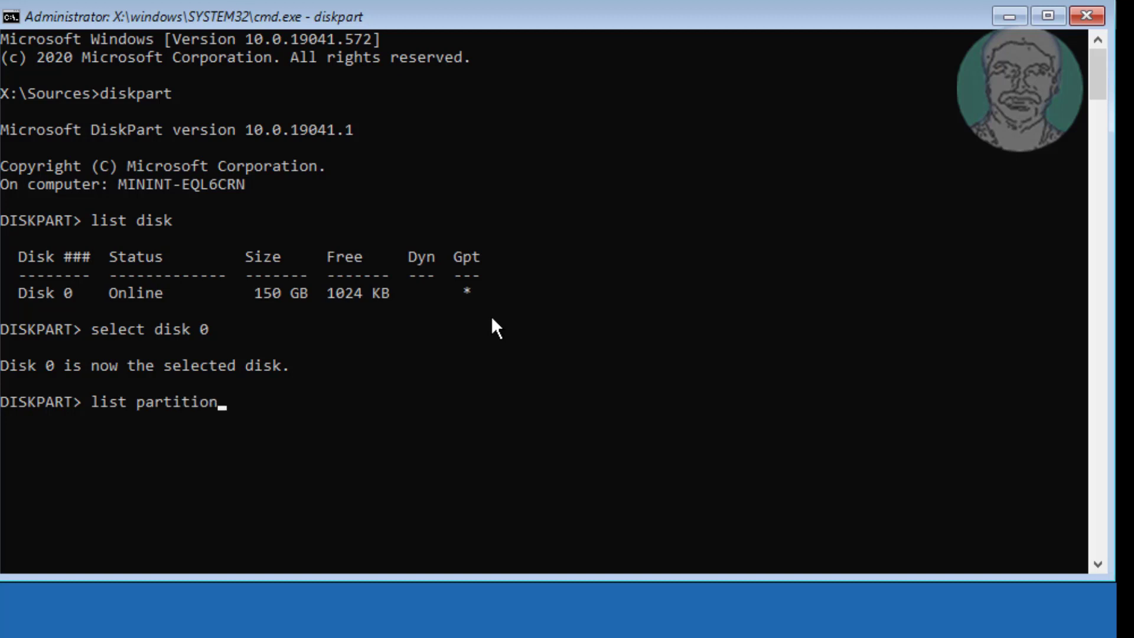
key(Return)
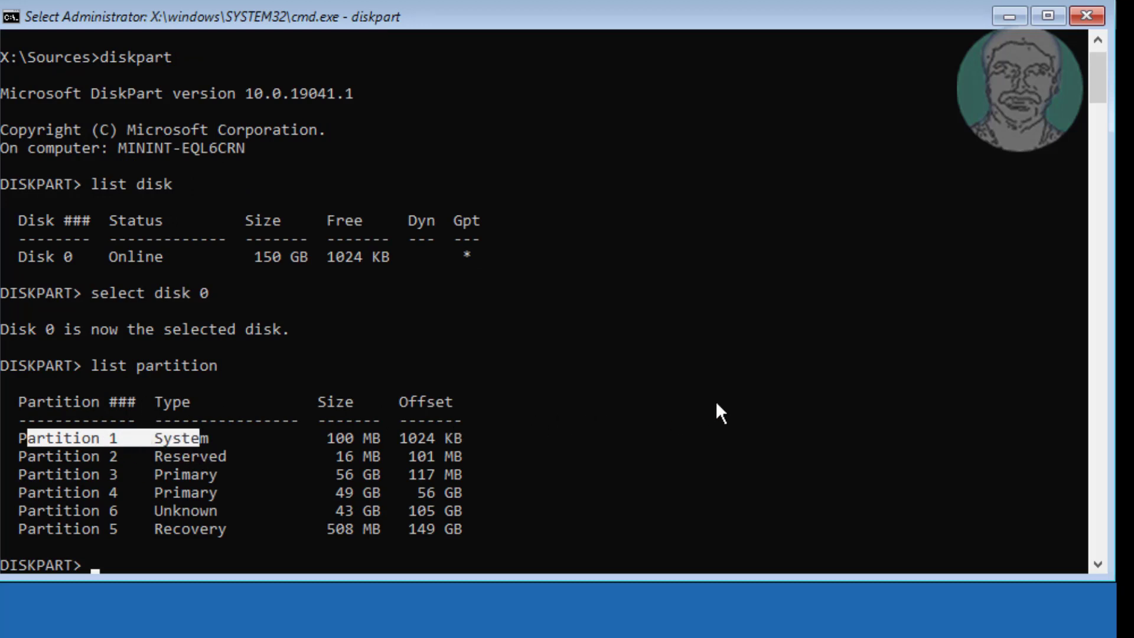
Select partition 1, the 100 MB System partition, and assign it drive letter V
text(se)
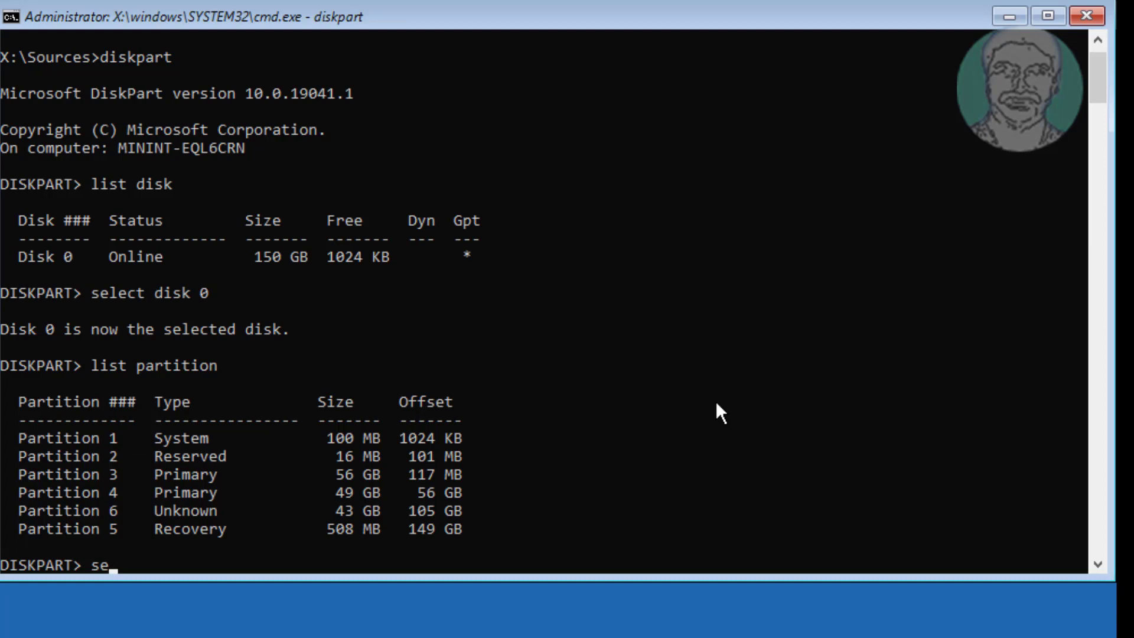
text(lect pa)
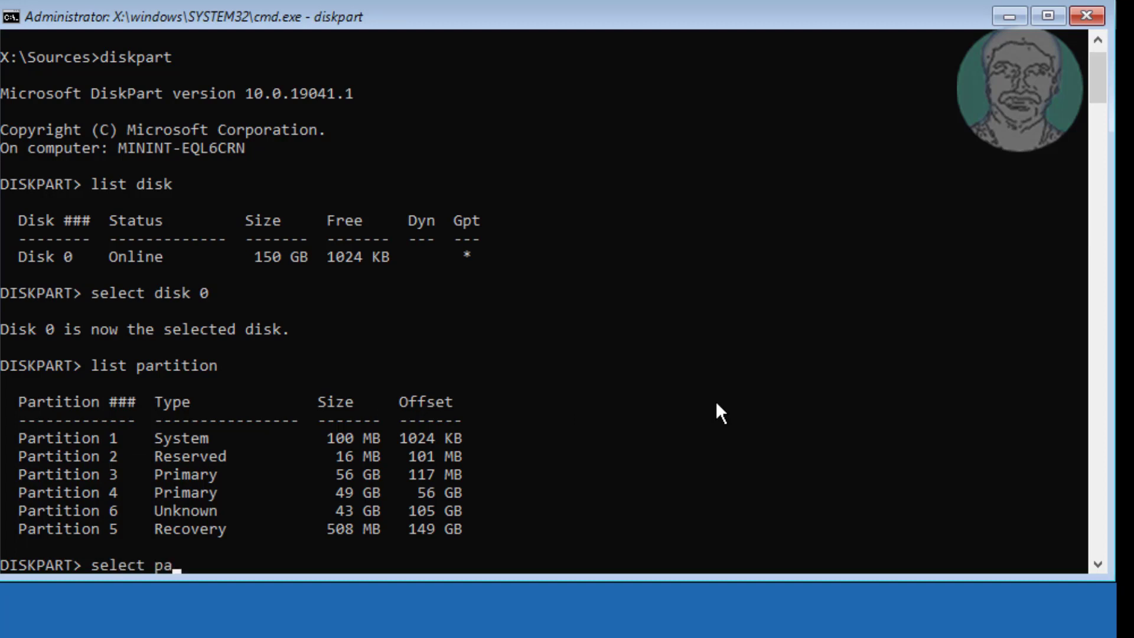
text(rtition 1)
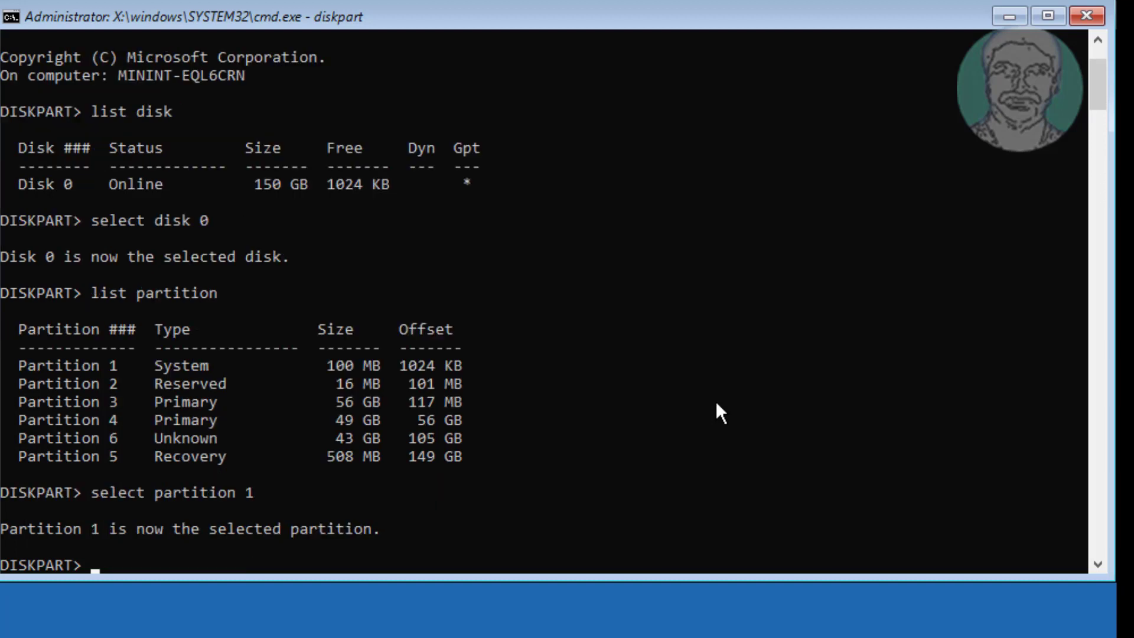
mouse_move(696, 494)
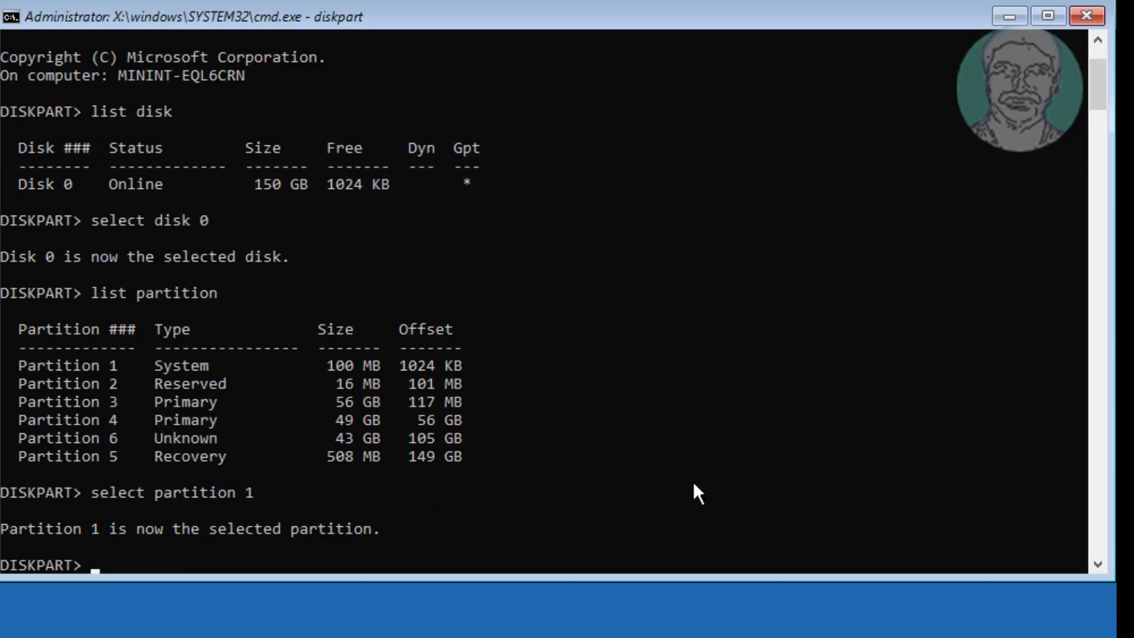
text(assig)
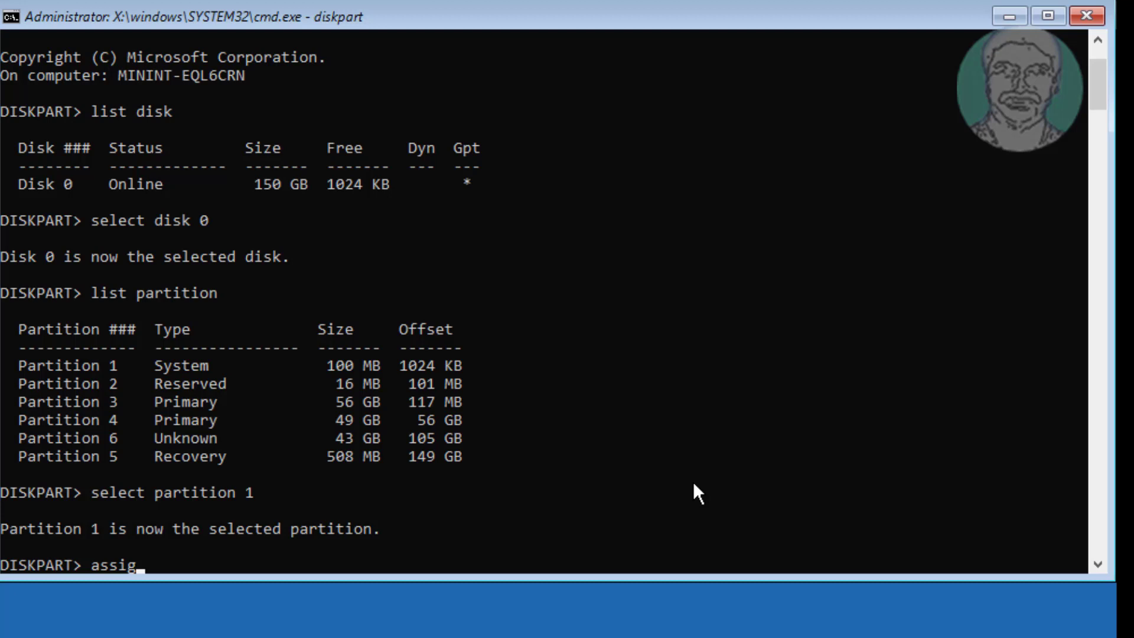
text(n lett)
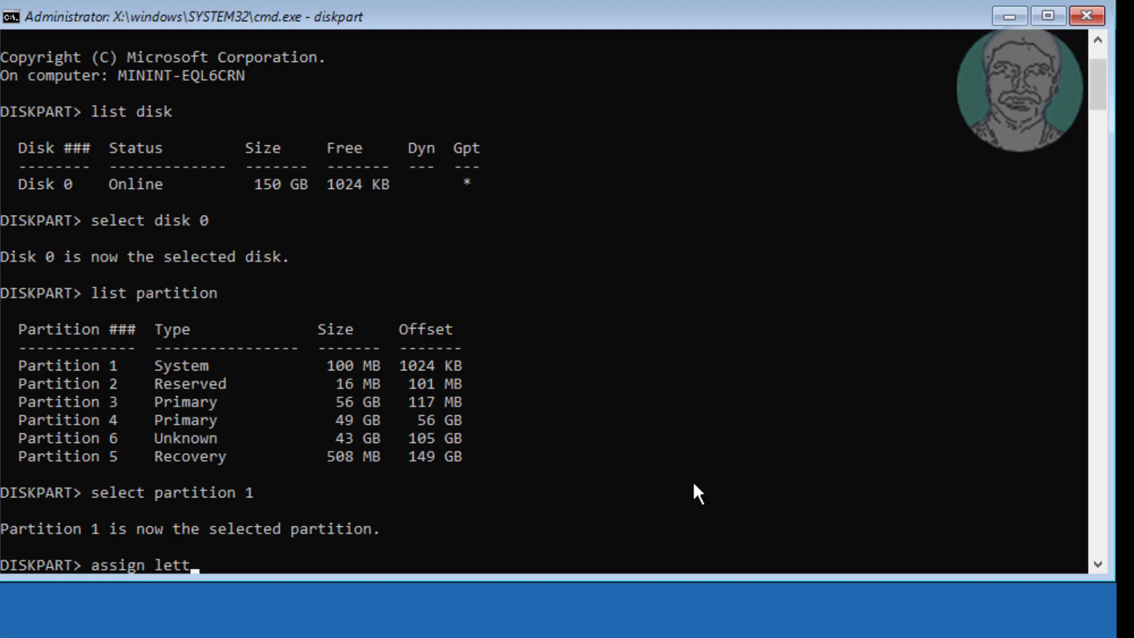
text(er)
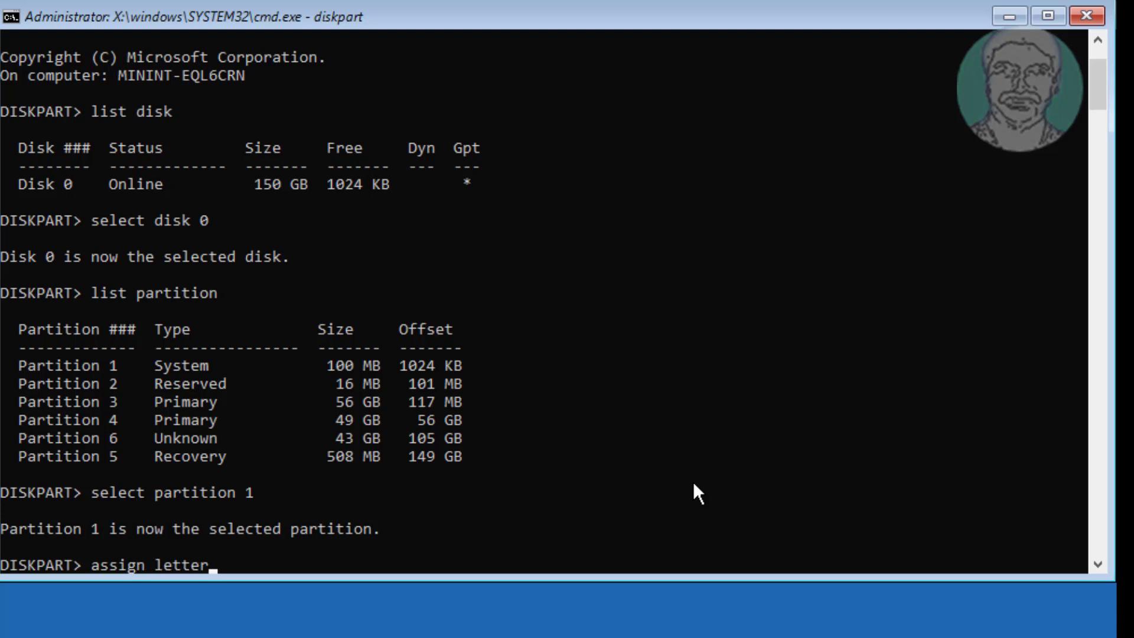
text(=v)
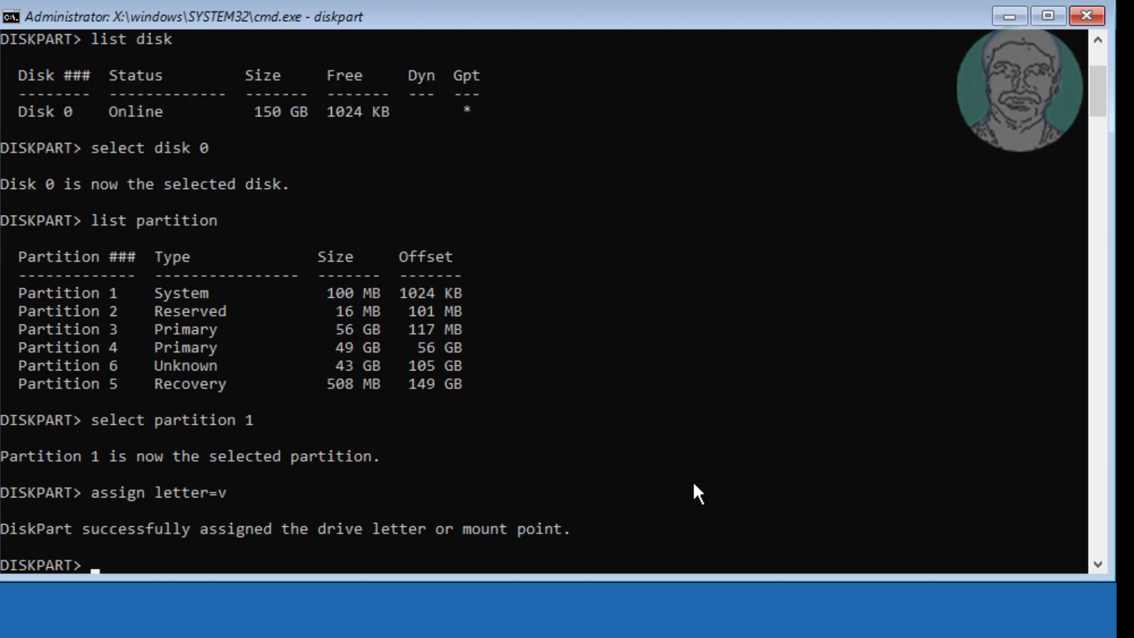
mouse_move(108, 537)
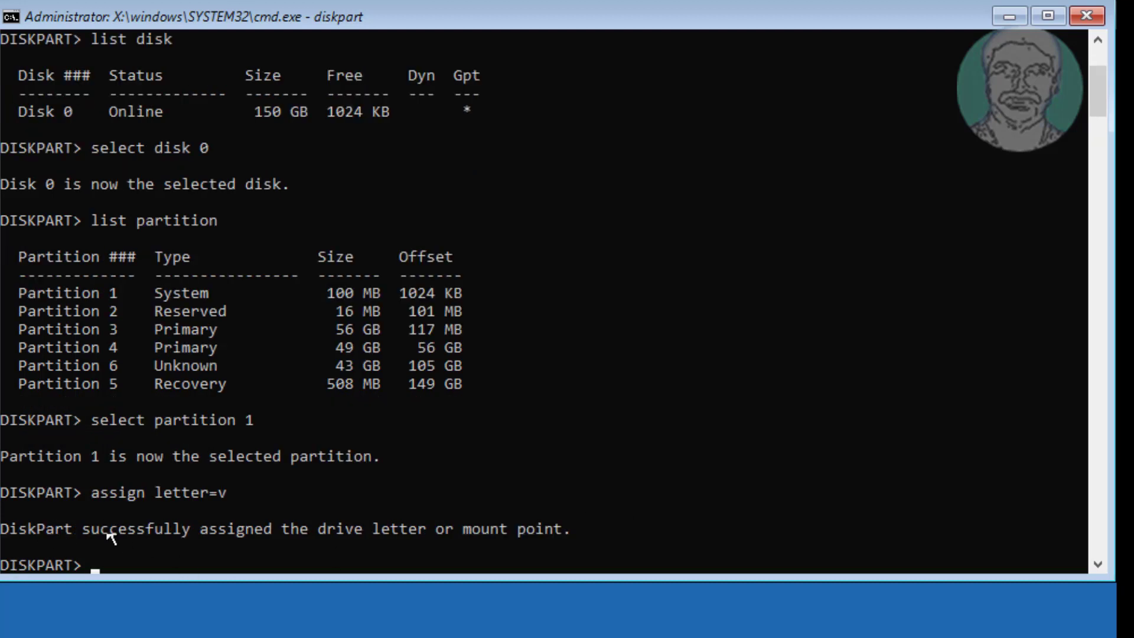
text(ex)
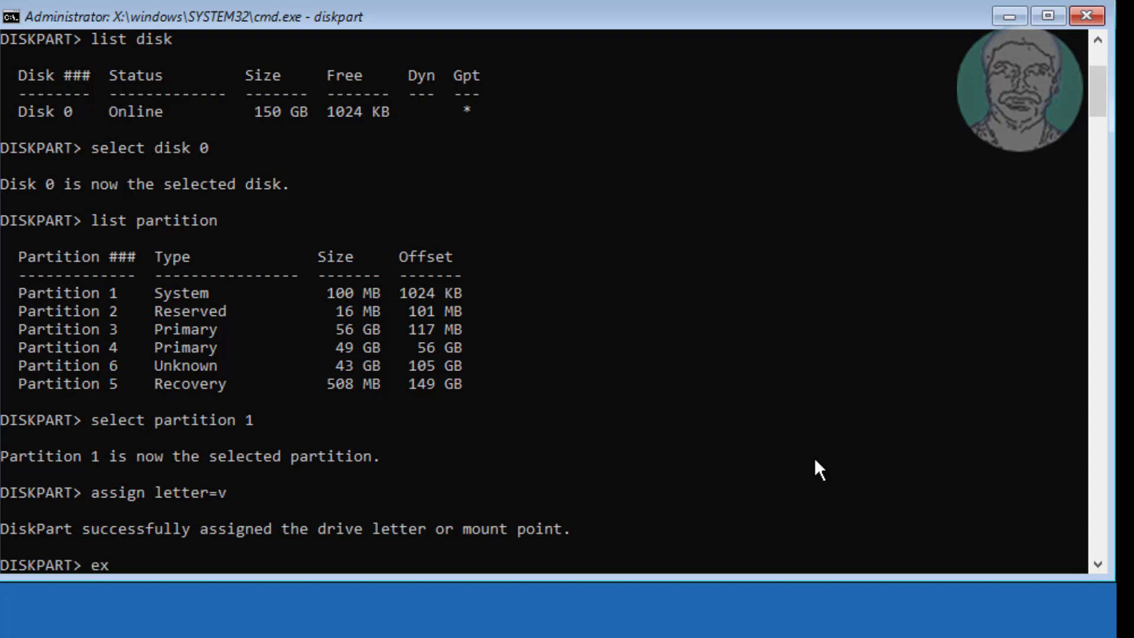
Exit DiskPart and run 'bcdboot c:\windows /s v: /f UEFI', confirming boot files were created
key(Return)
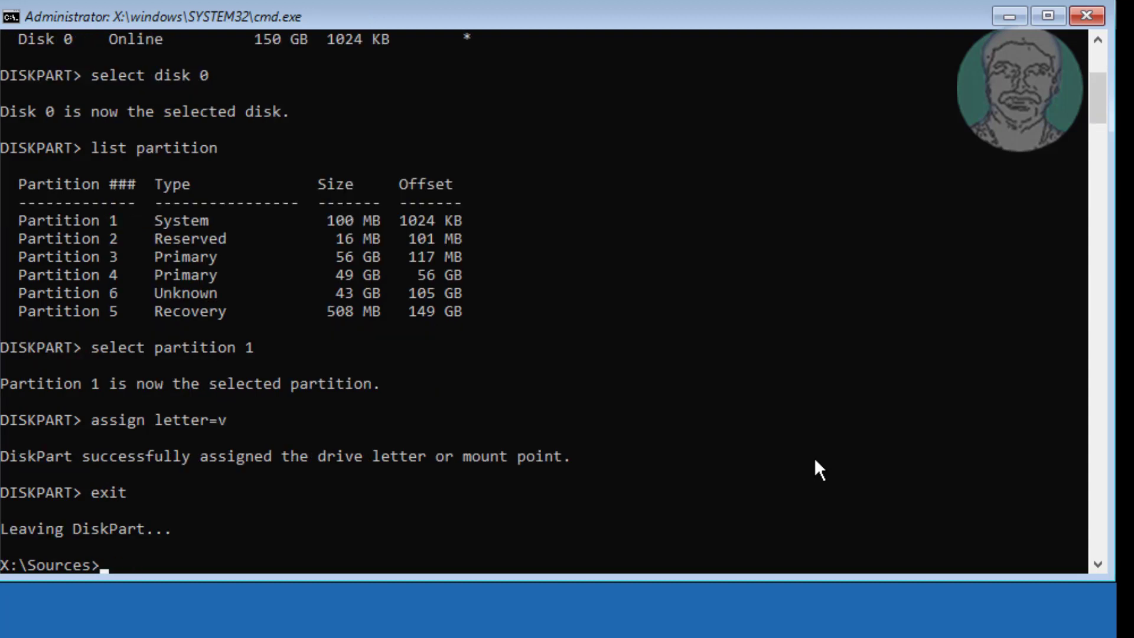
text(bc)
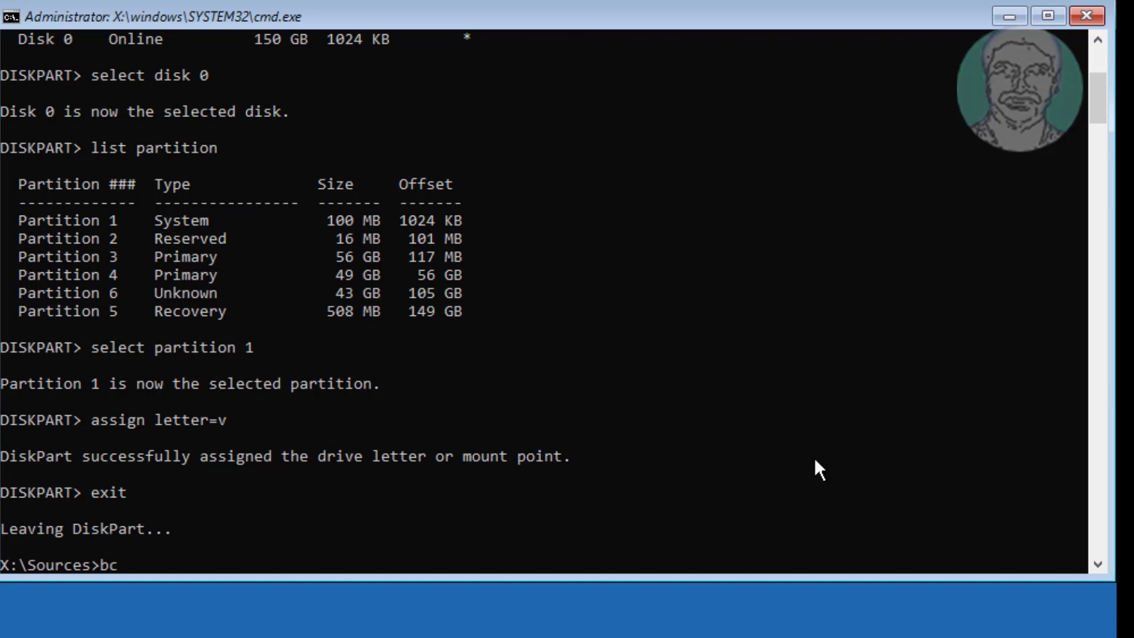
text(dboot)
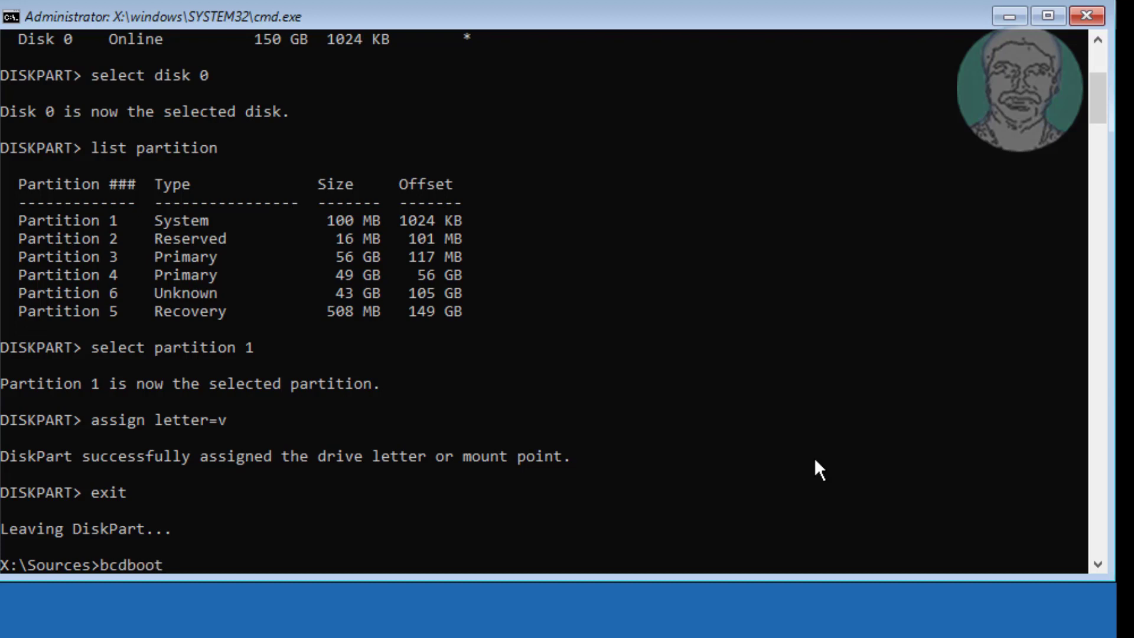
text(c:)
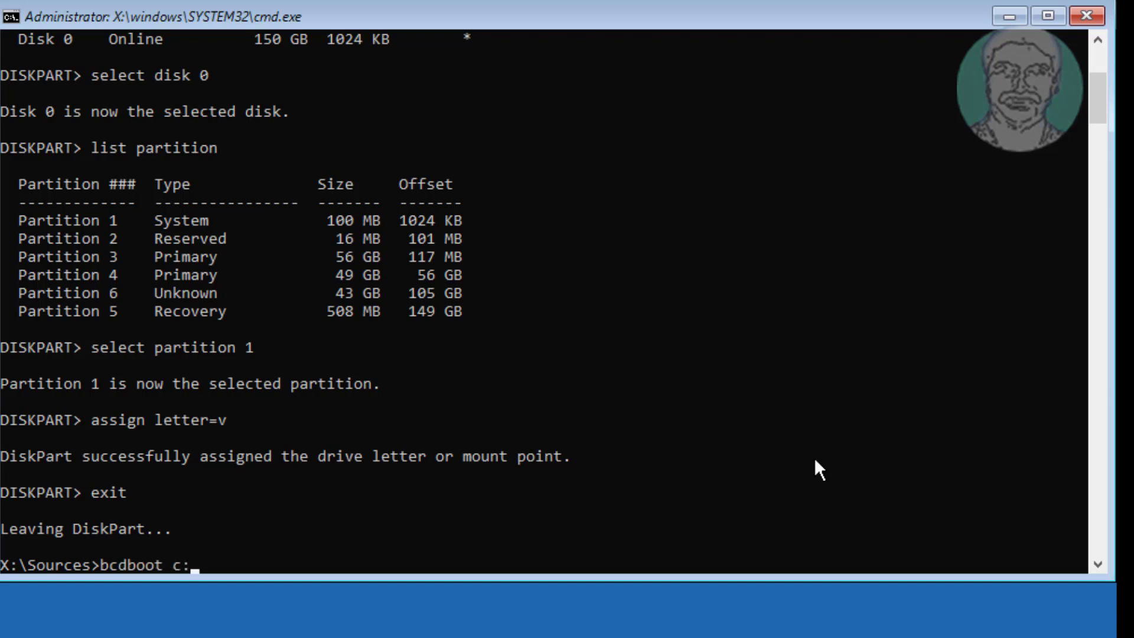
text(\windows)
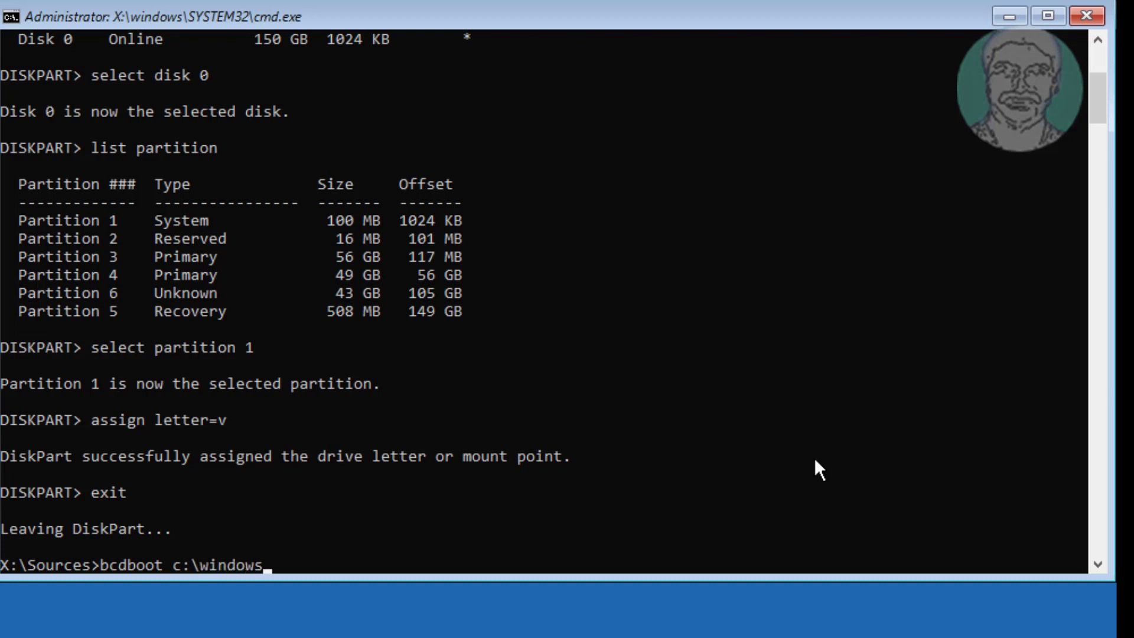
text(/s)
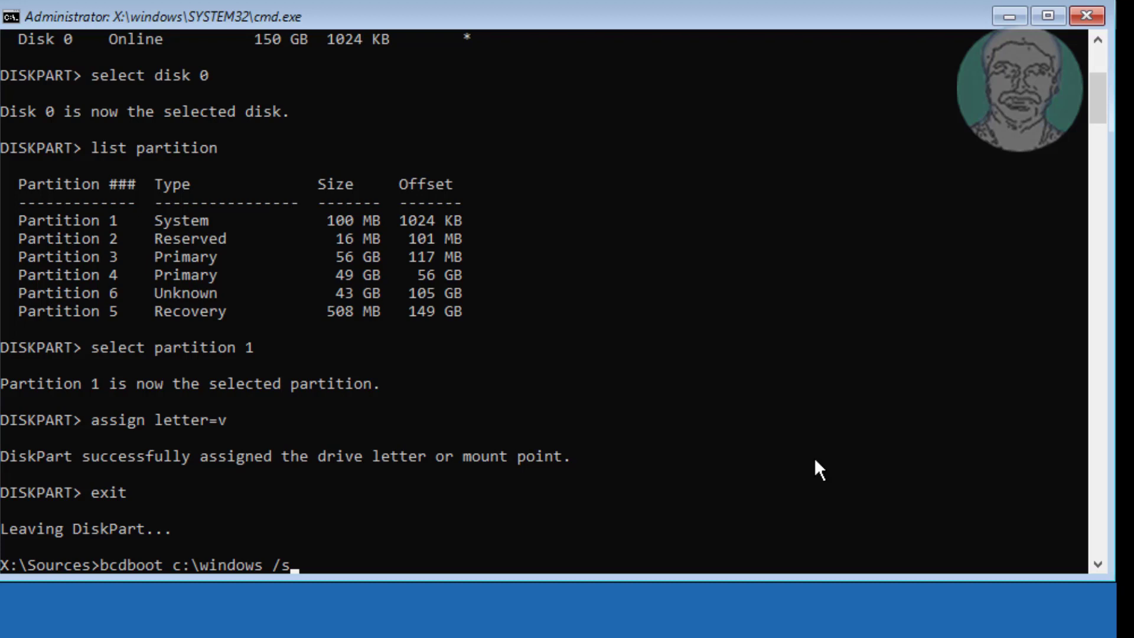
text(v:)
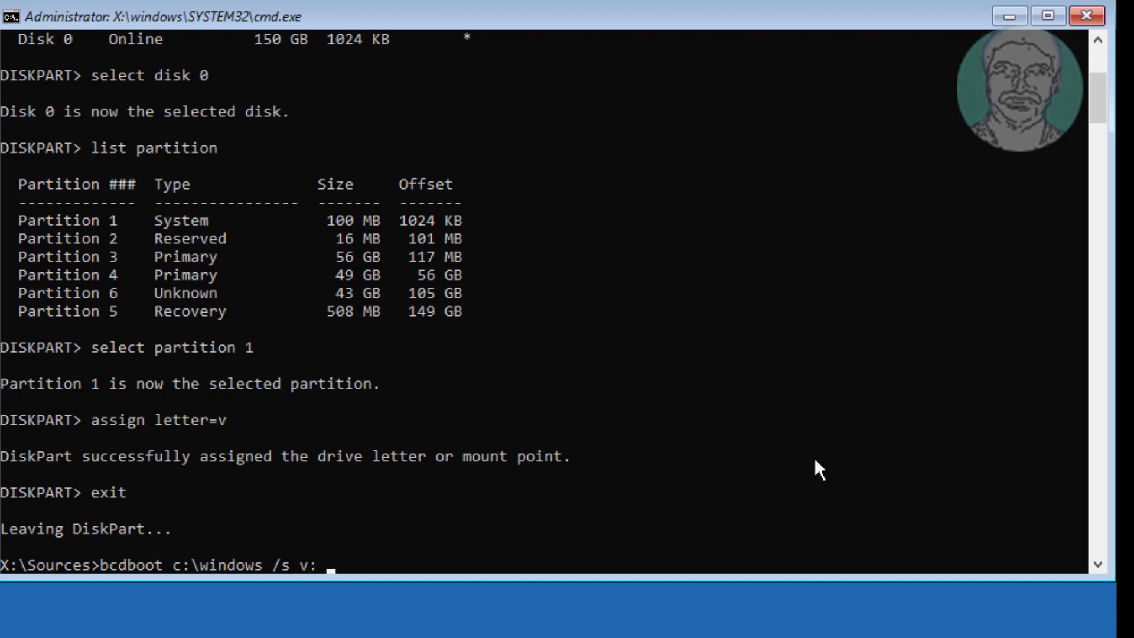
text(/f)
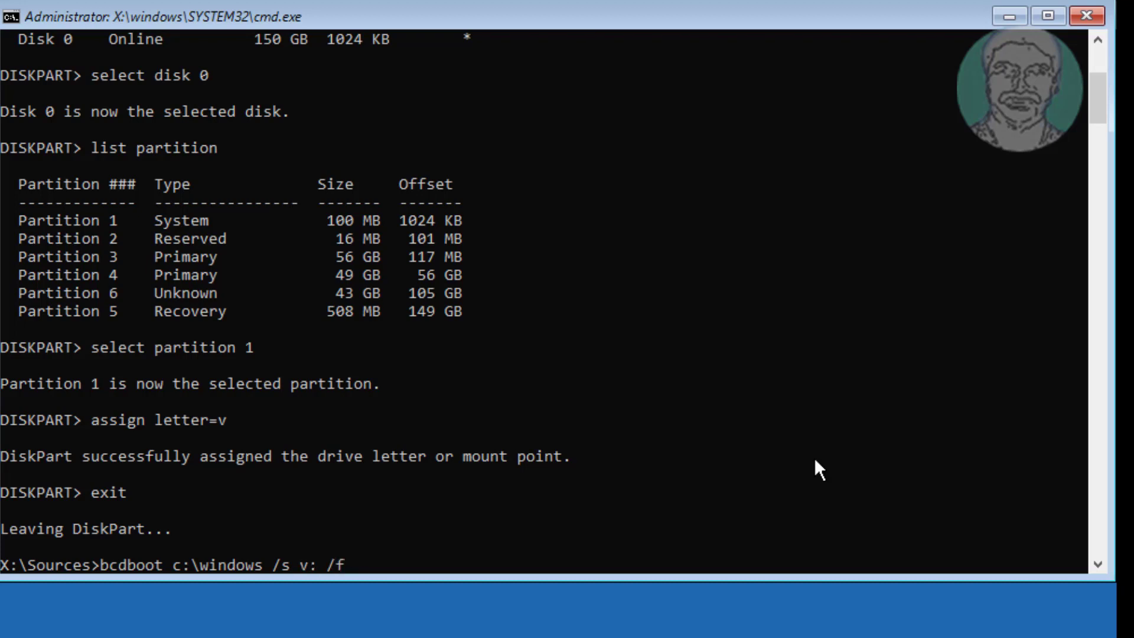
text(UE)
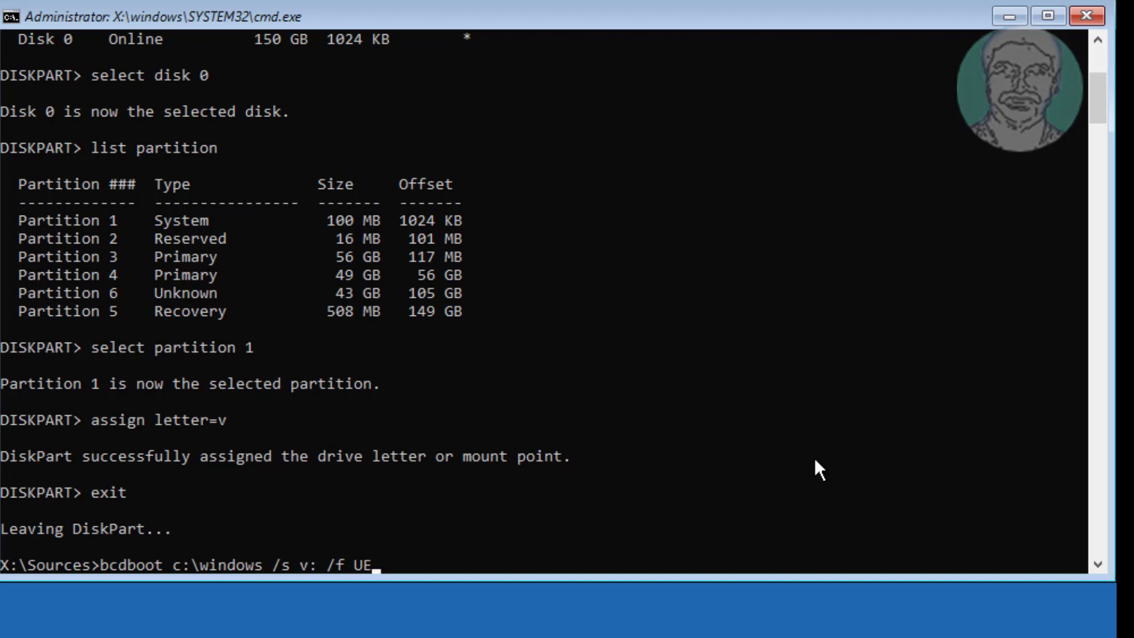
key(Return)
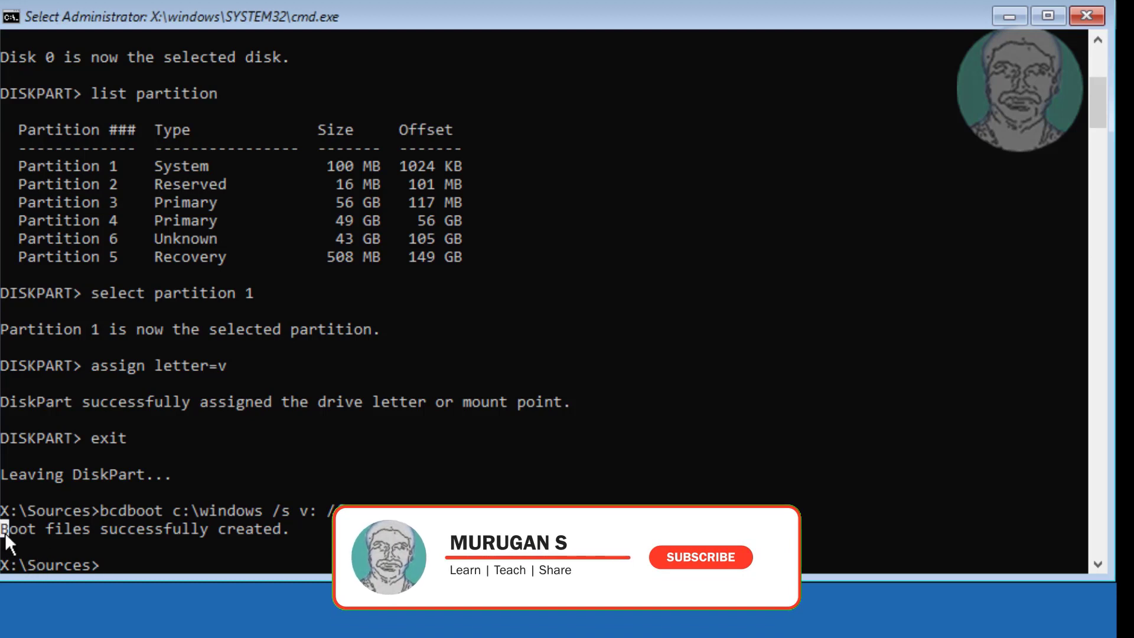
click(700, 557)
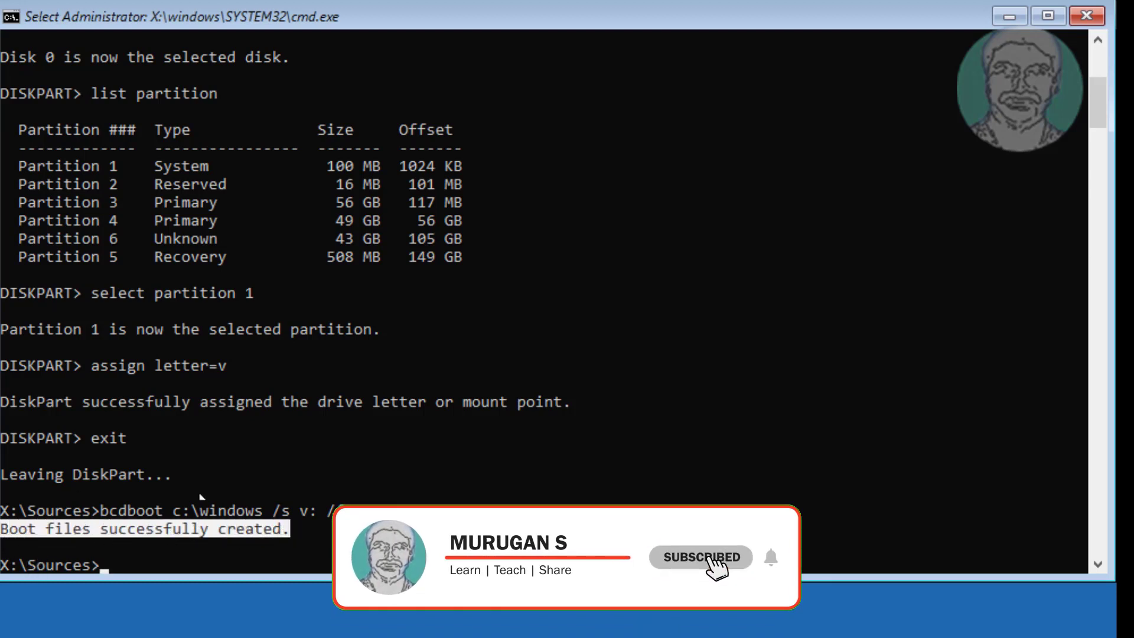
text(ex)
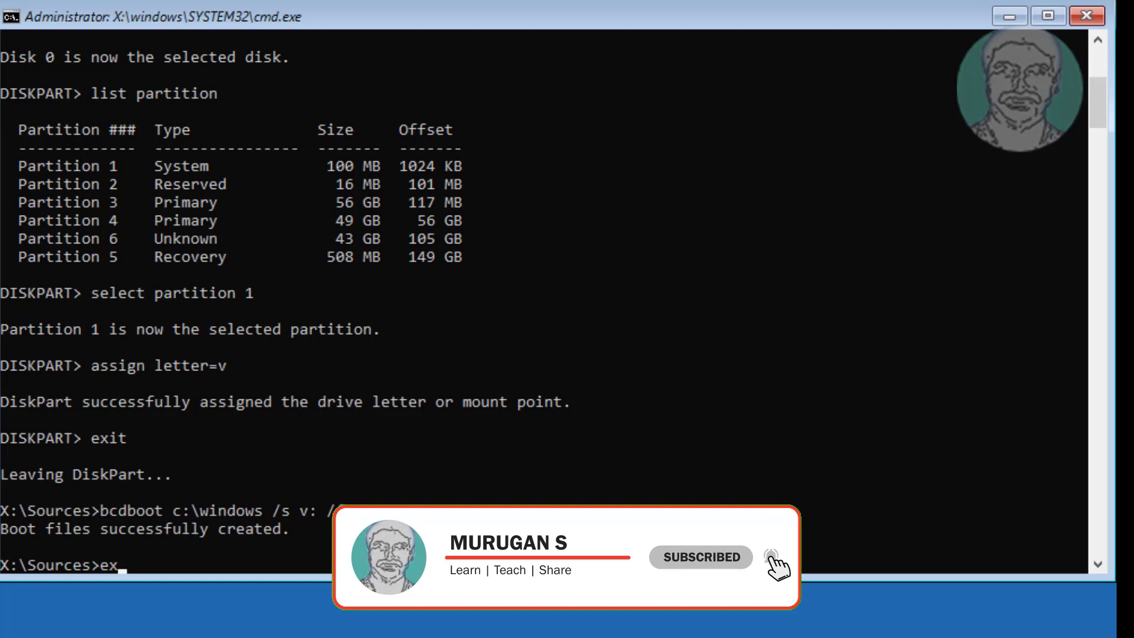